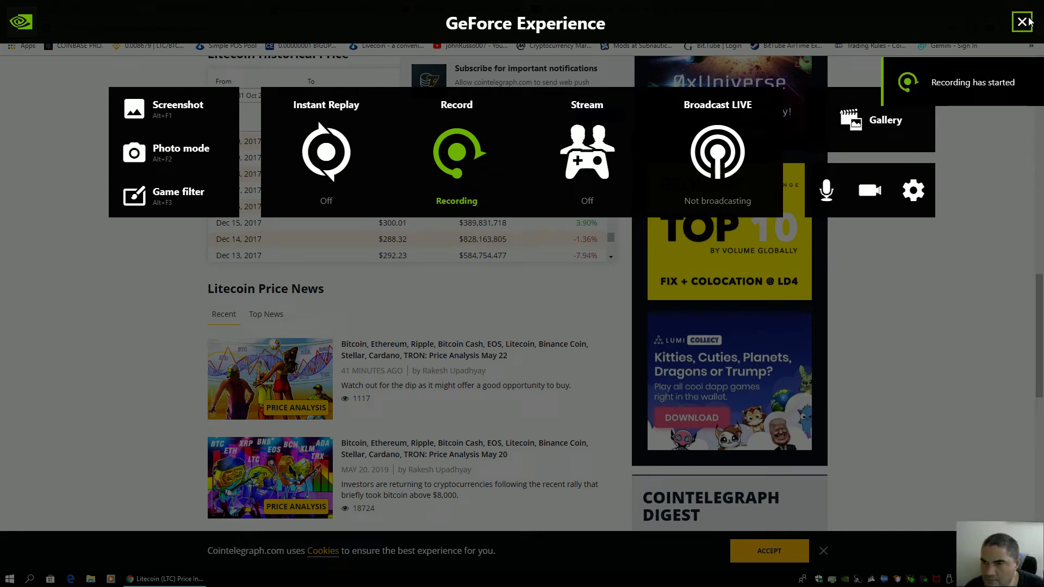
Dismiss the GeForce Experience overlay so the Litecoin price history page is fully visible
click(1023, 22)
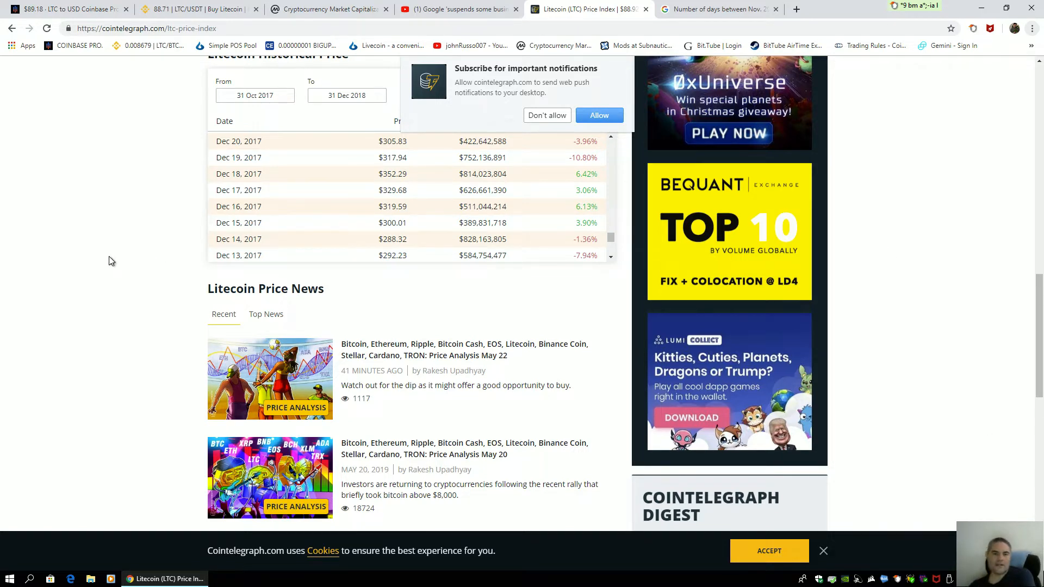
Scroll the Litecoin historical price table to the mid-December 2017 daily rows
scroll(down, 3)
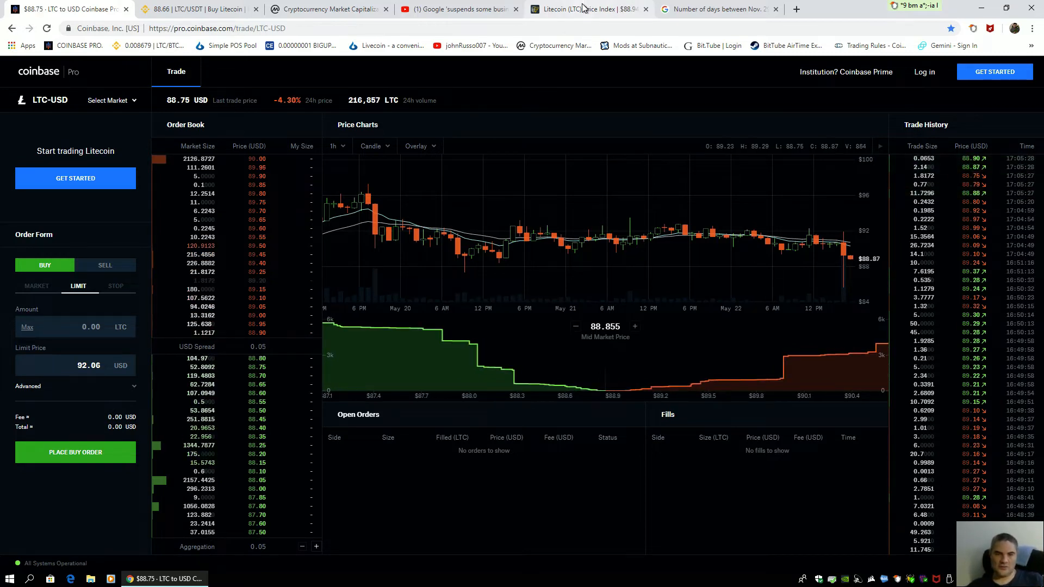
Compare the live Coinbase Pro LTC-USD quote near $88.94 with Cointelegraph's late-November 2017 rows
click(590, 9)
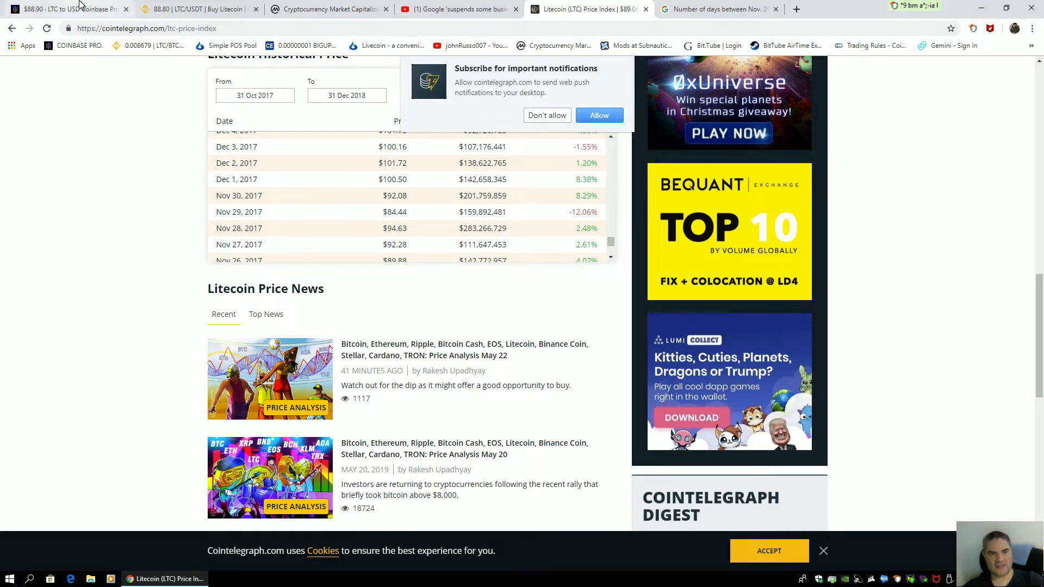
click(66, 9)
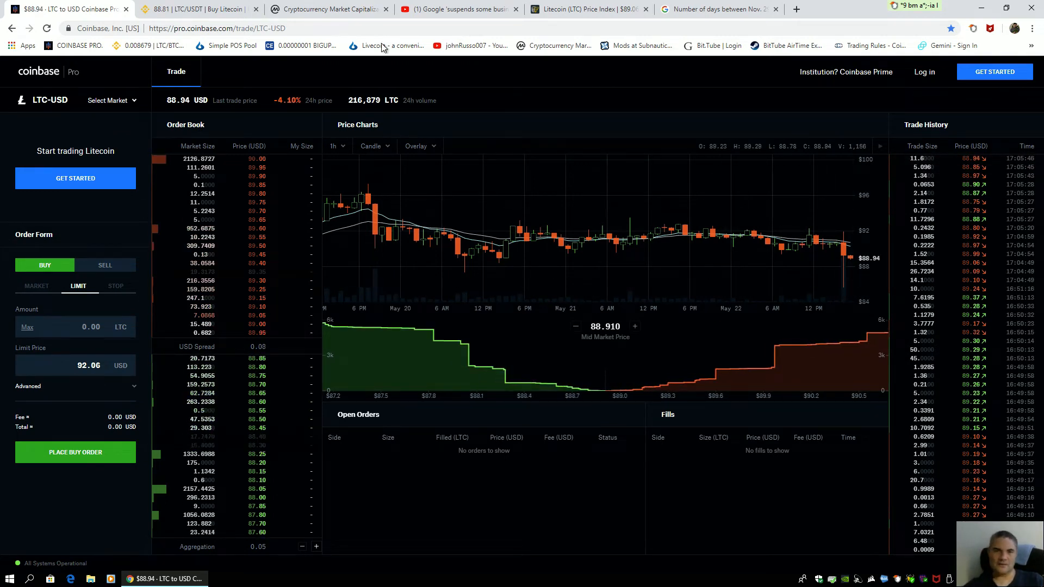
click(588, 8)
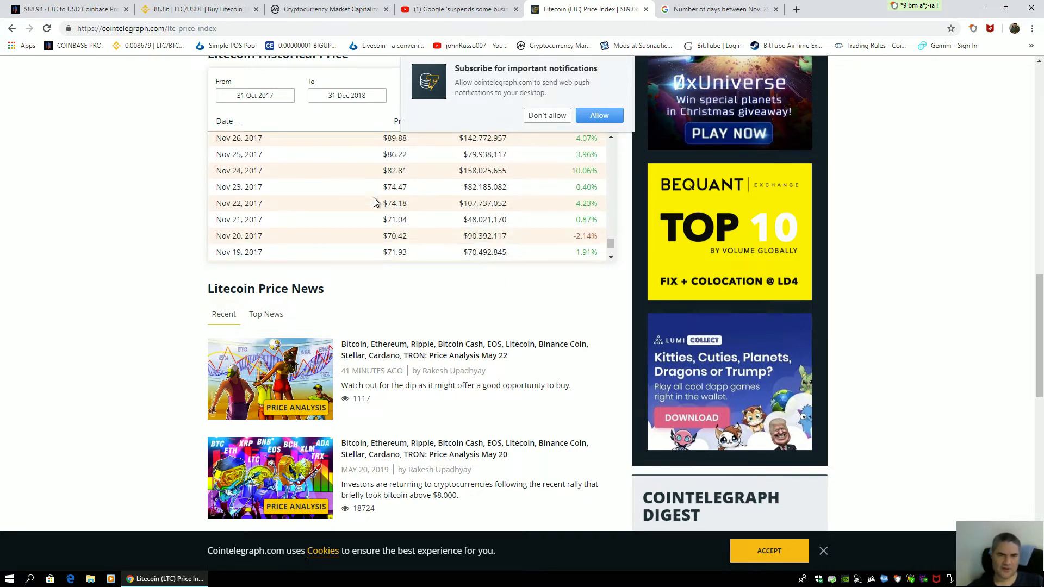
Scroll the table between Nov 4 and Dec 17, 2017, resting on late-November prices around $74–$94
scroll(down, 3)
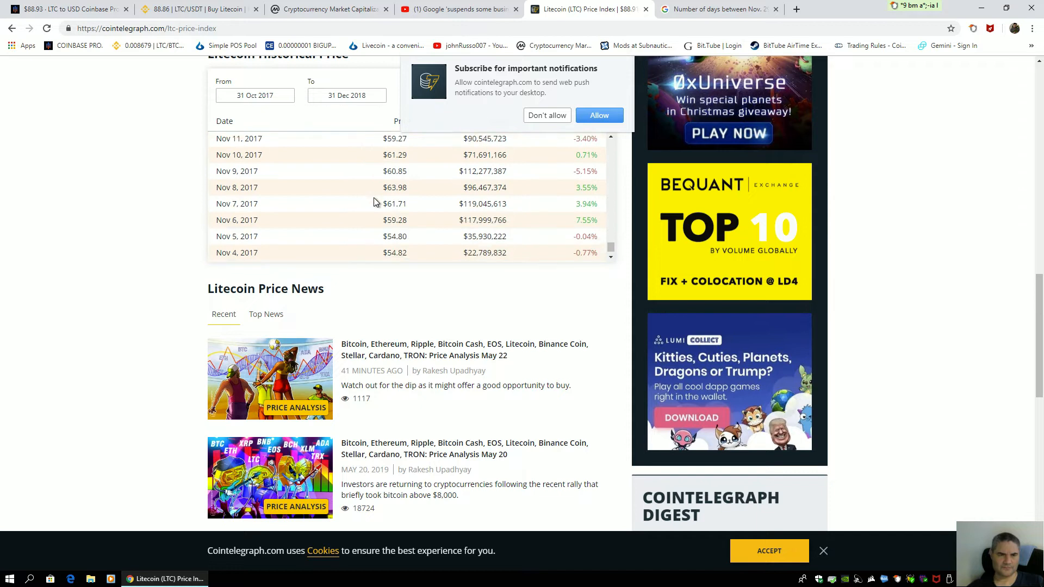
scroll(down, 3)
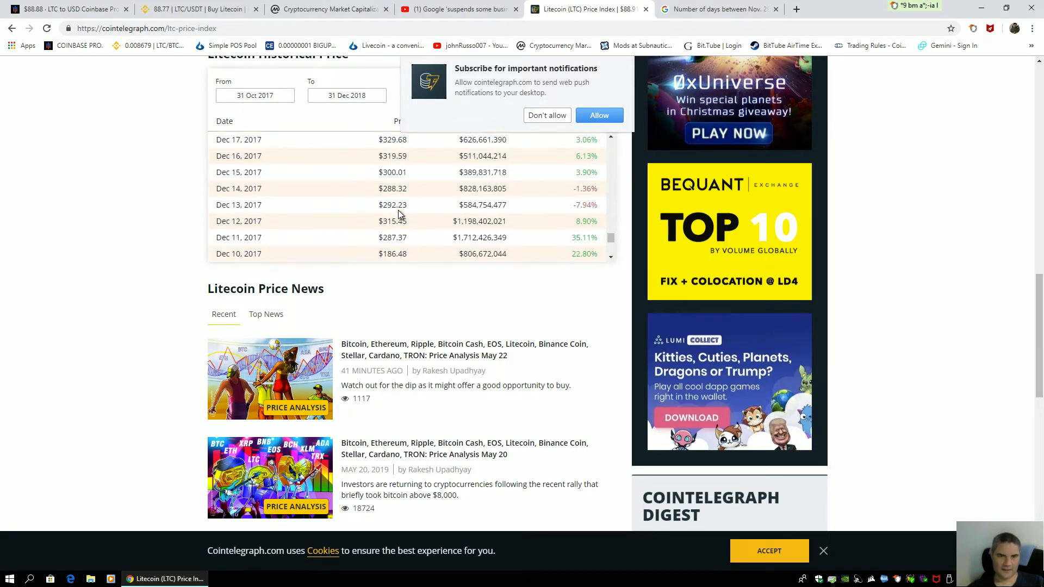
scroll(down, 3)
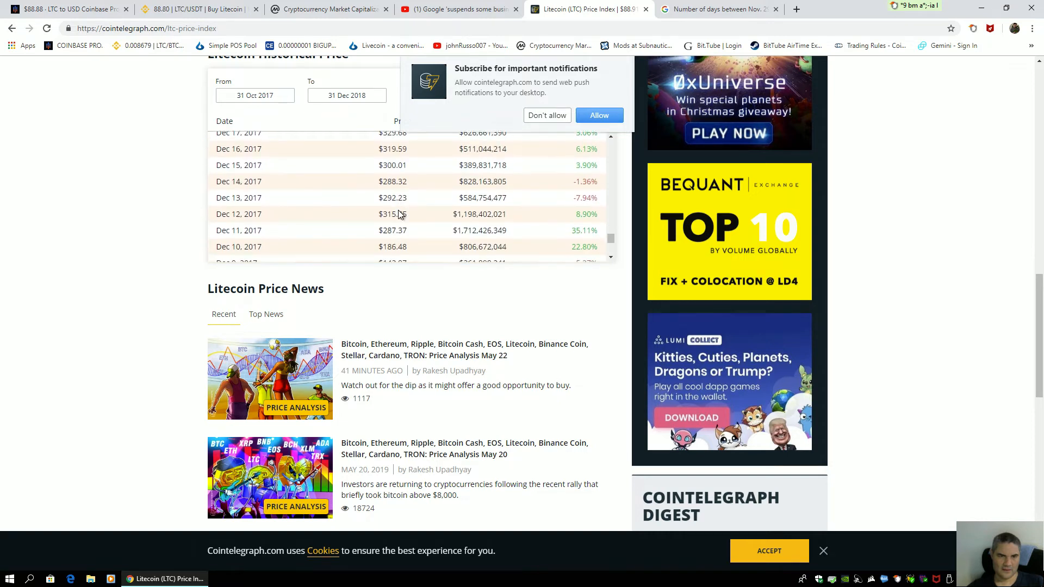
scroll(down, 3)
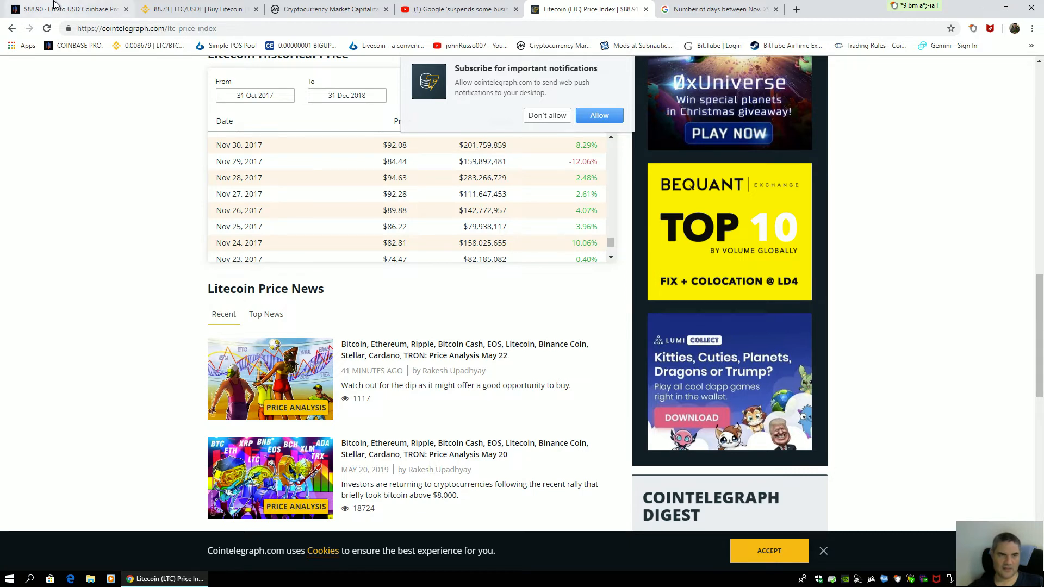
Check the live LTC price and the 19-day count from Nov 29 to Dec 18, 2017, then return to the table
click(63, 9)
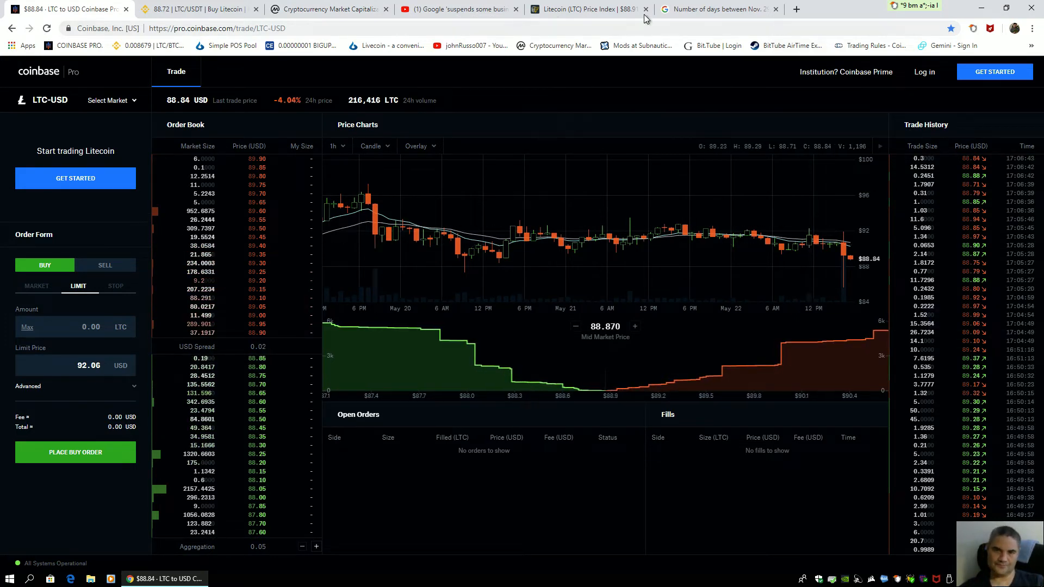
mouse_move(585, 9)
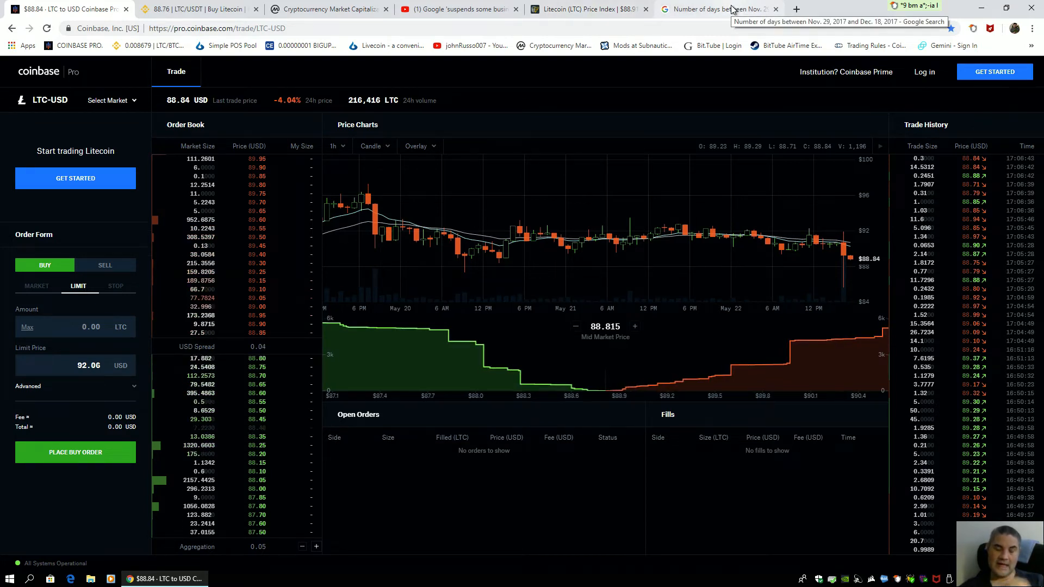
click(719, 9)
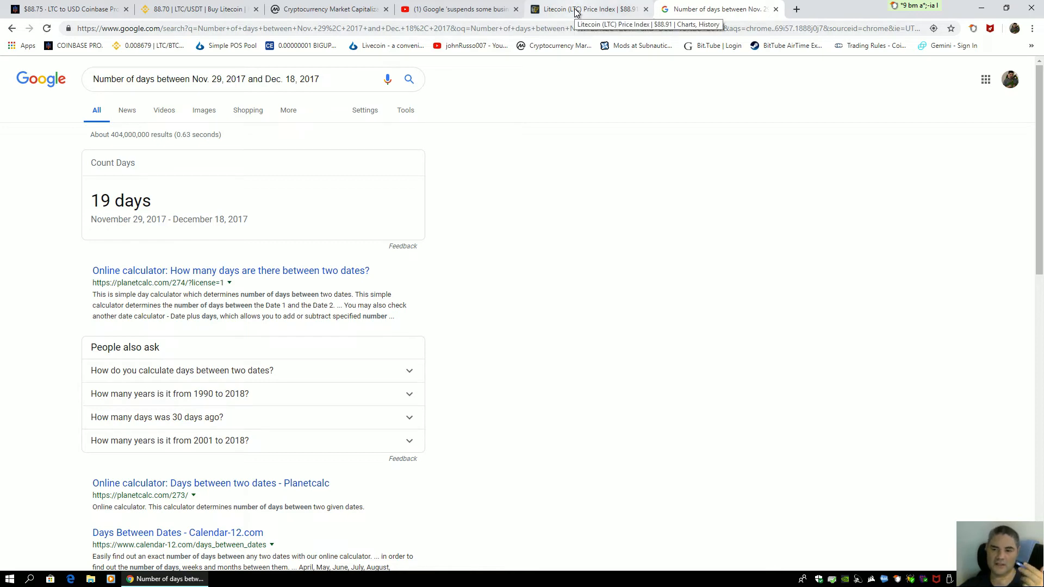
click(587, 9)
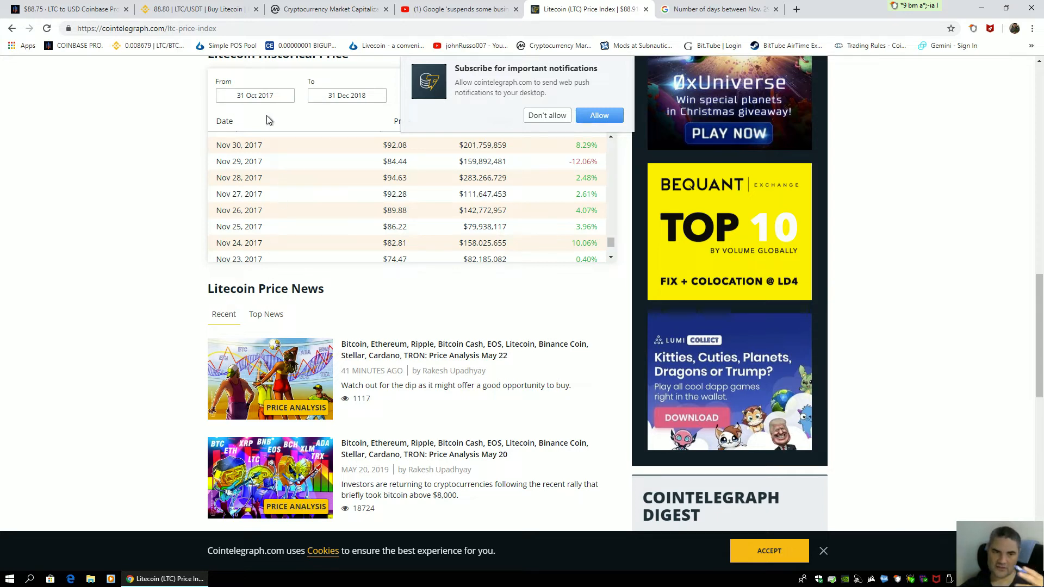
mouse_move(310, 256)
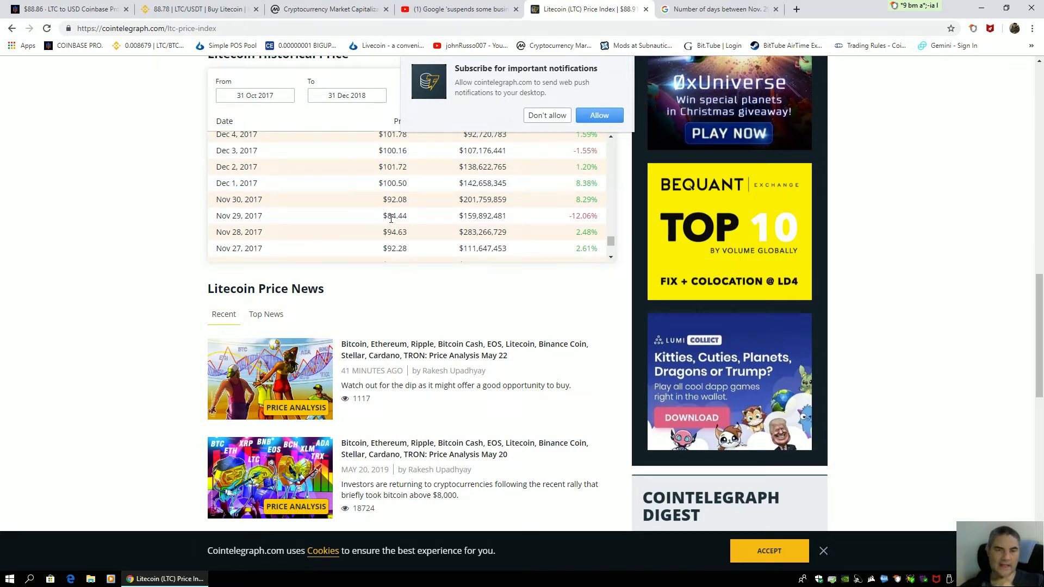
Scroll through mid-November to early-December 2017 rows, reaching December 9–16, 2017
scroll(down, 3)
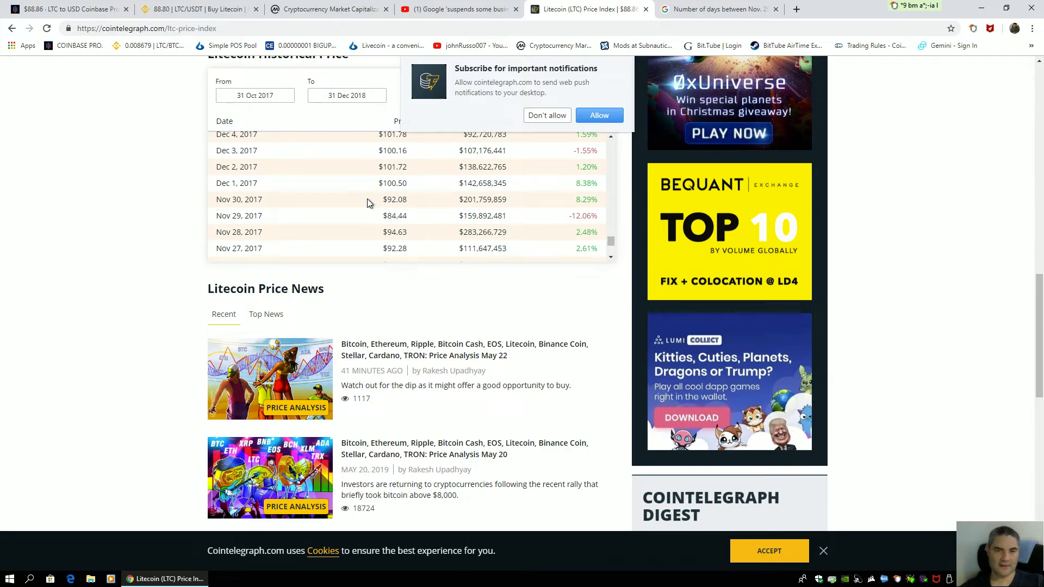
mouse_move(316, 207)
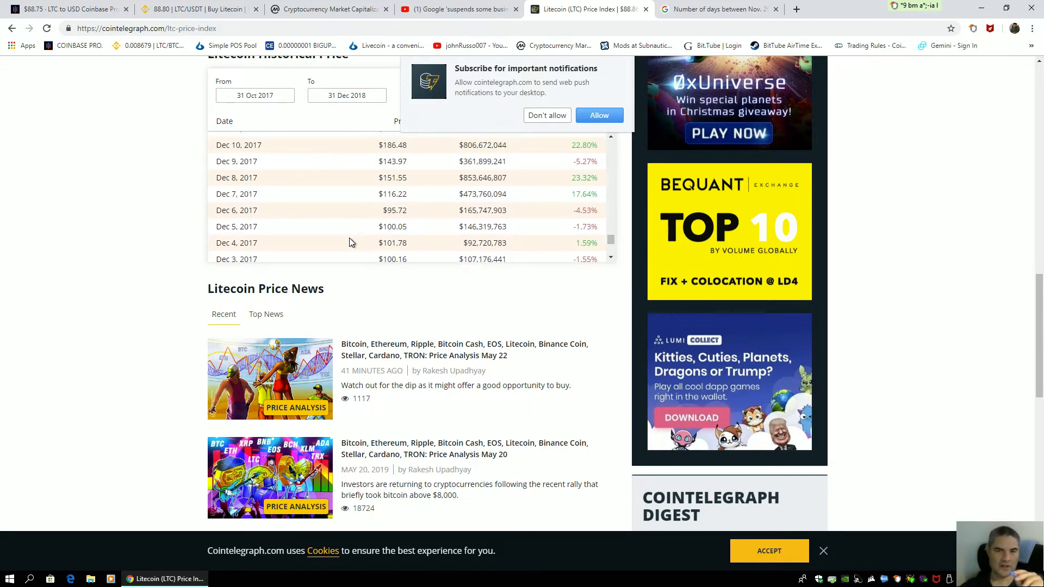
scroll(down, 3)
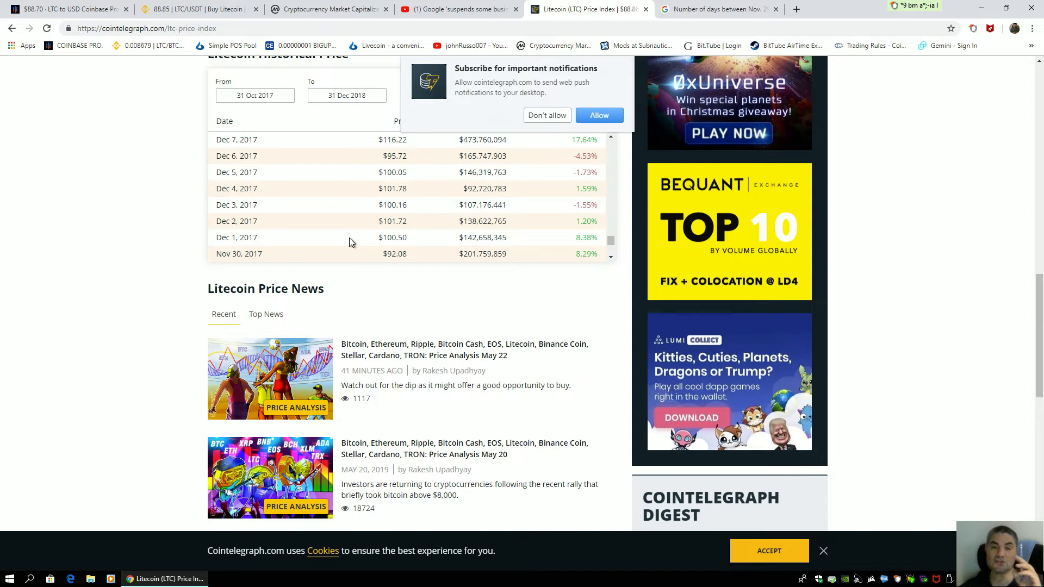
scroll(down, 3)
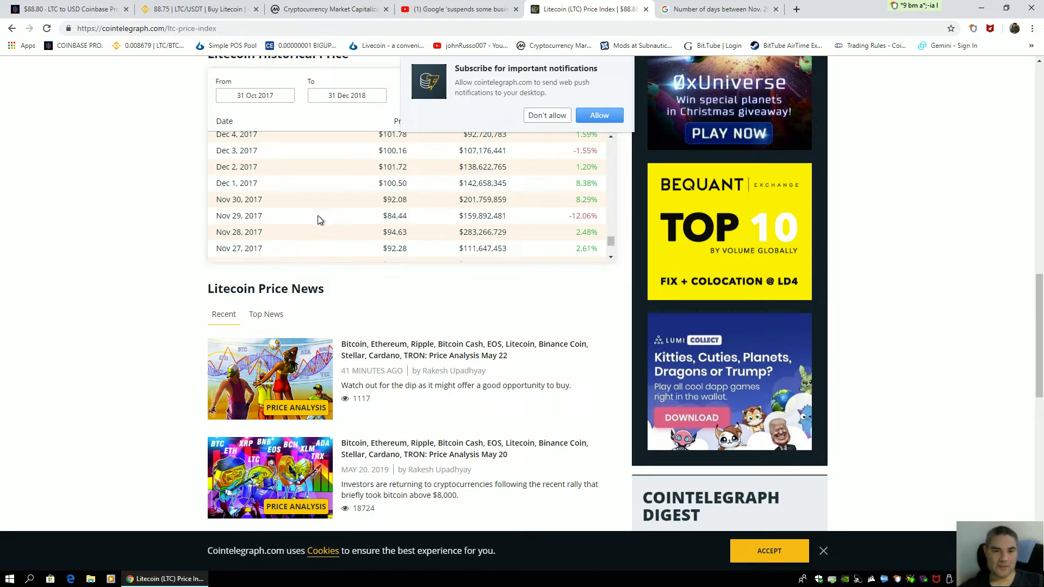
mouse_move(336, 220)
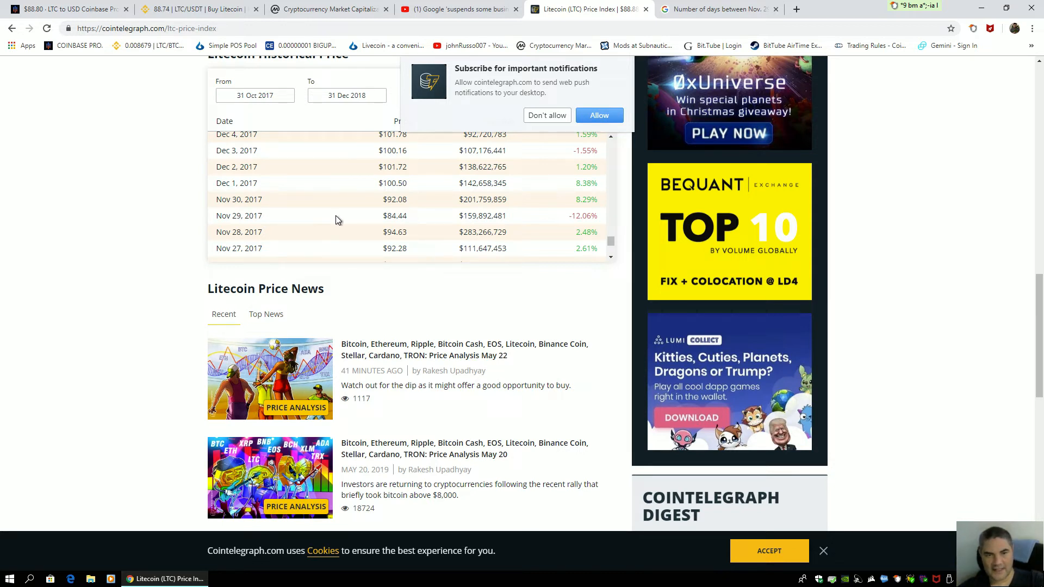
scroll(down, 3)
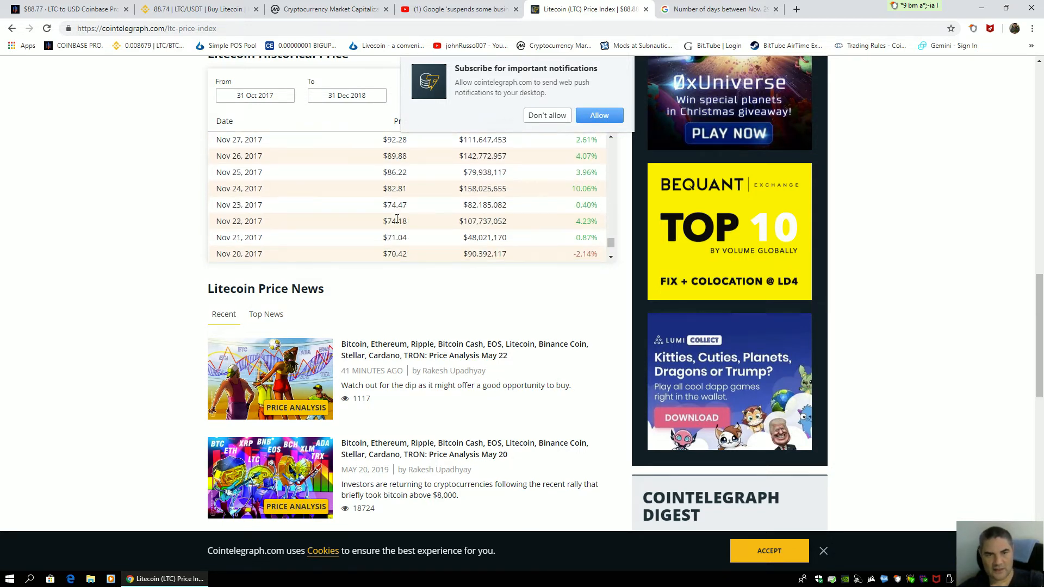
scroll(down, 3)
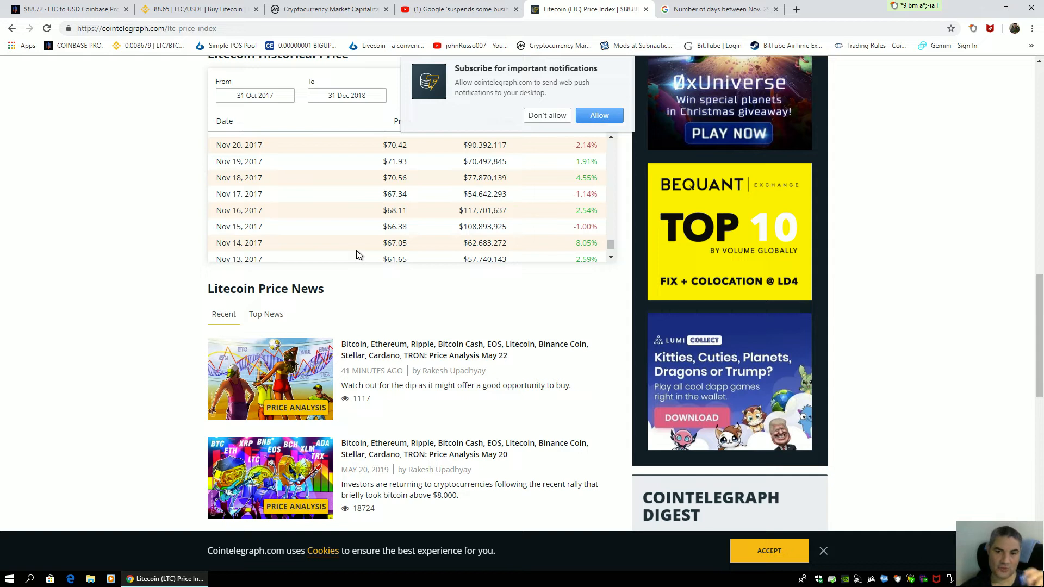
mouse_move(398, 233)
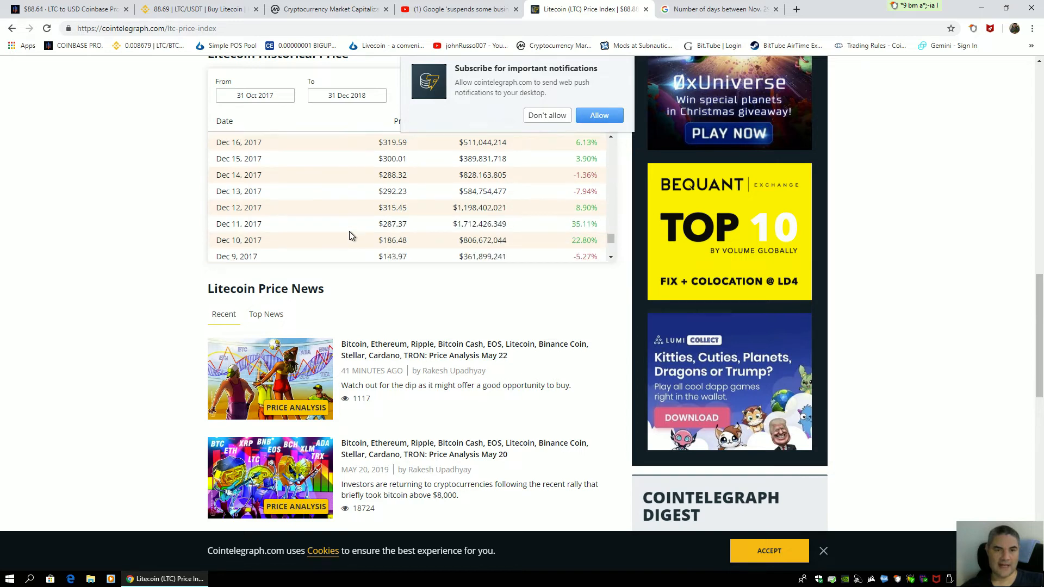
Scroll the table toward the Dec 30, 2017 through Jan 6, 2018 rows
scroll(down, 3)
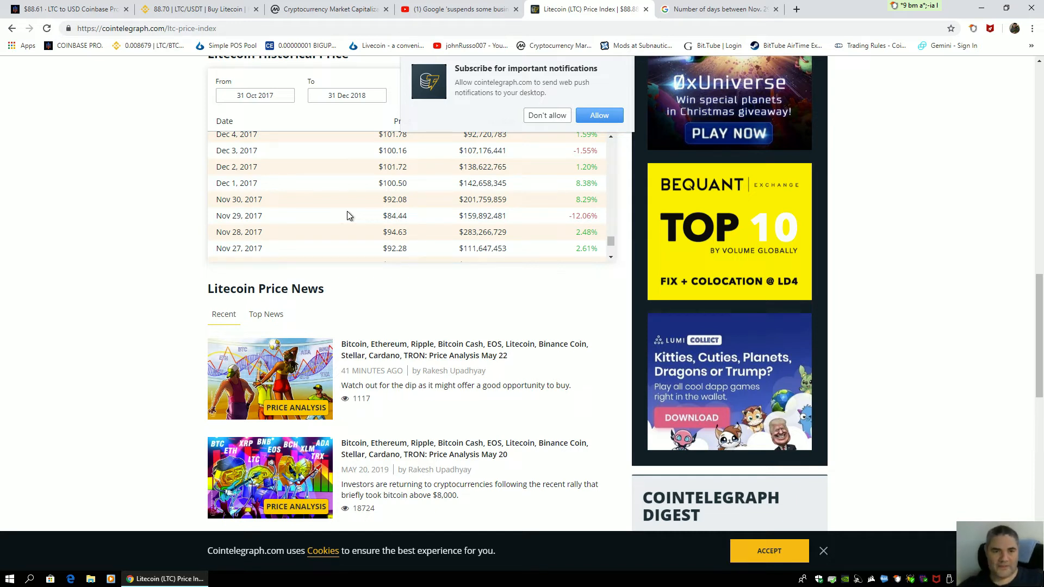
mouse_move(337, 223)
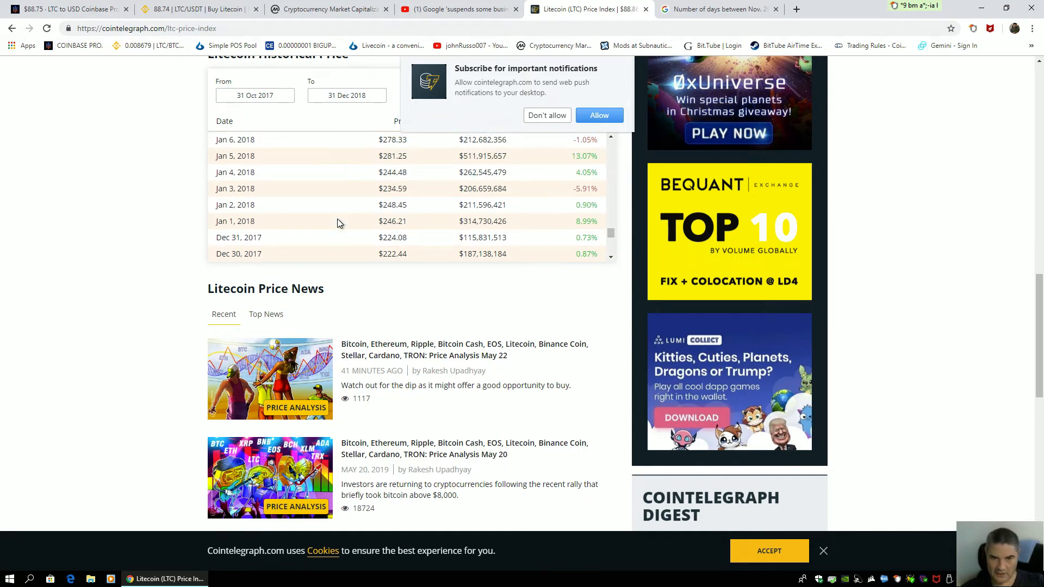
Scroll to the Dec 13–20, 2017 rows around the $352.29 high of December 18
scroll(down, 3)
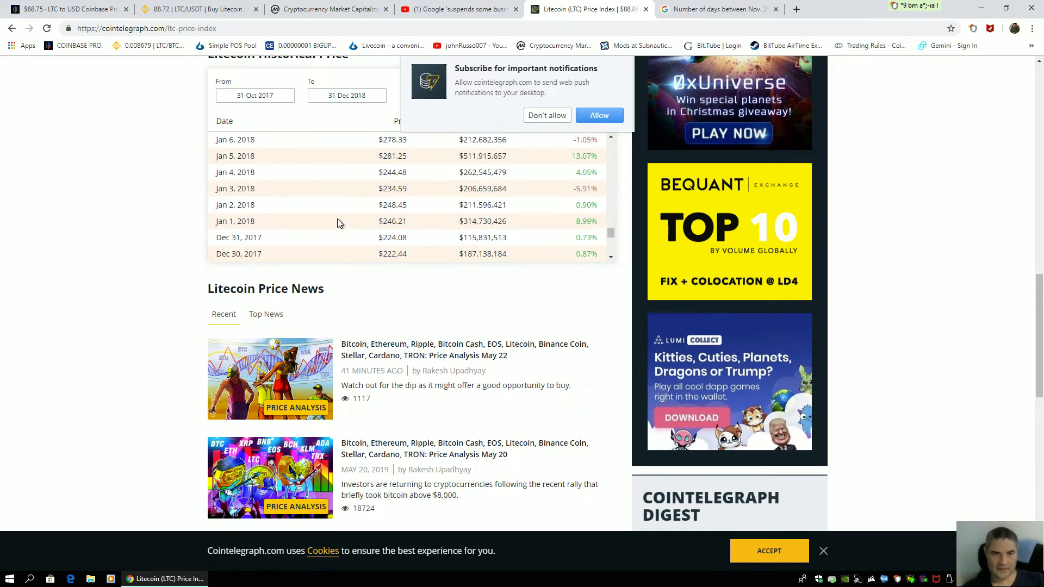
scroll(down, 3)
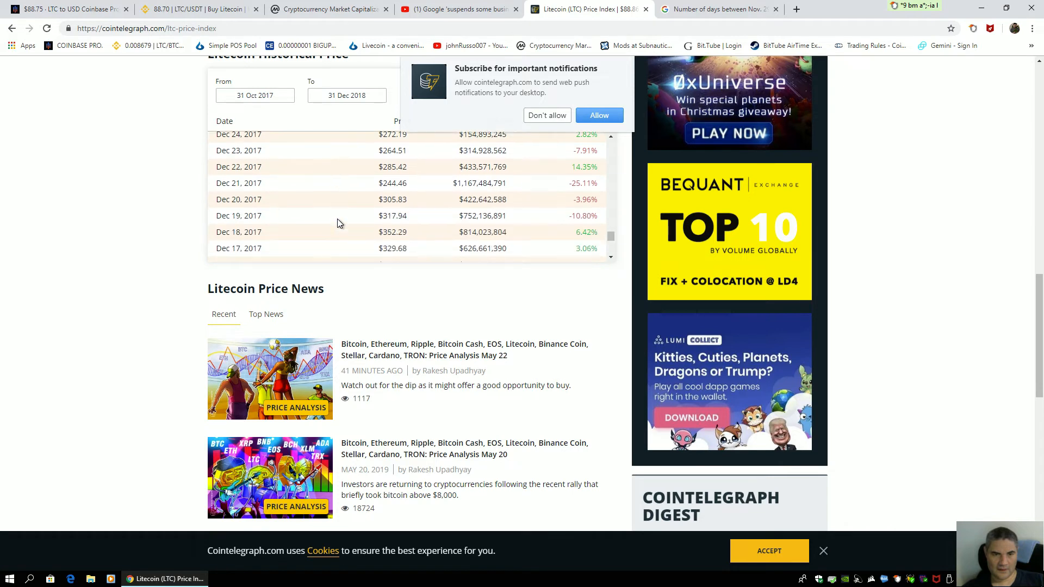
scroll(down, 3)
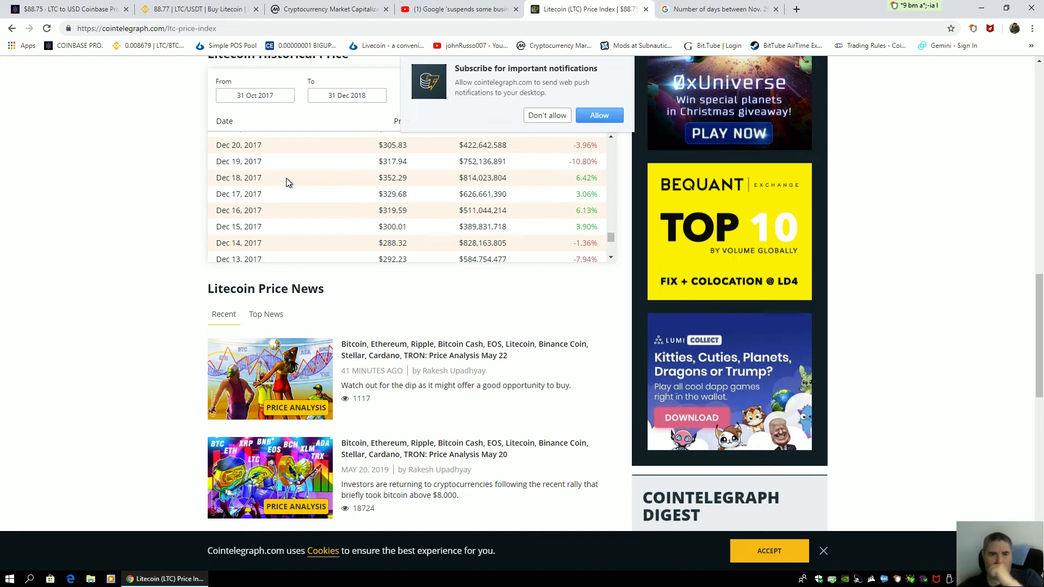
Scroll down past early December to the Nov 20–27, 2017 rows around $70–$92
scroll(down, 3)
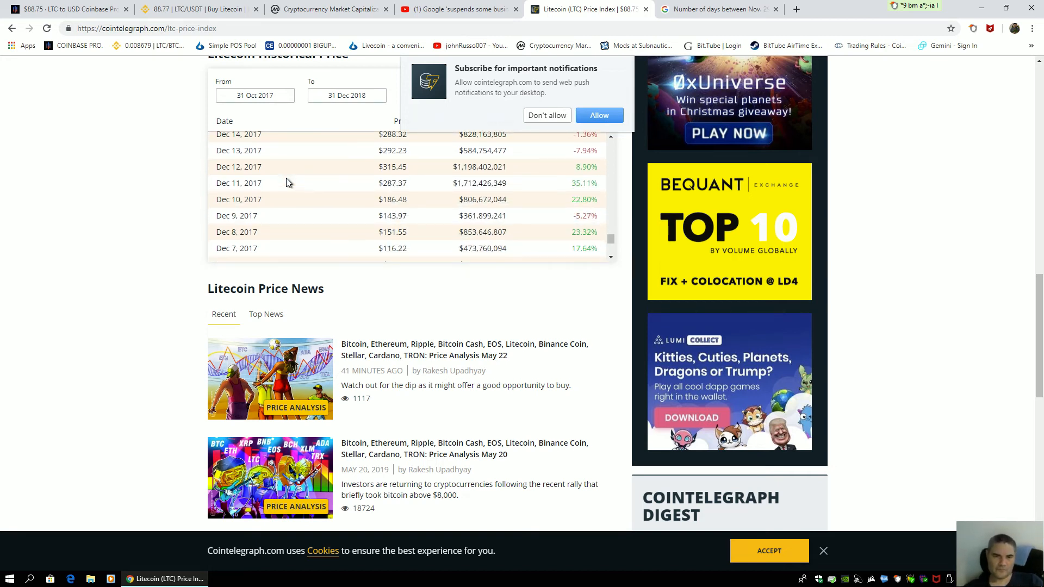
scroll(down, 3)
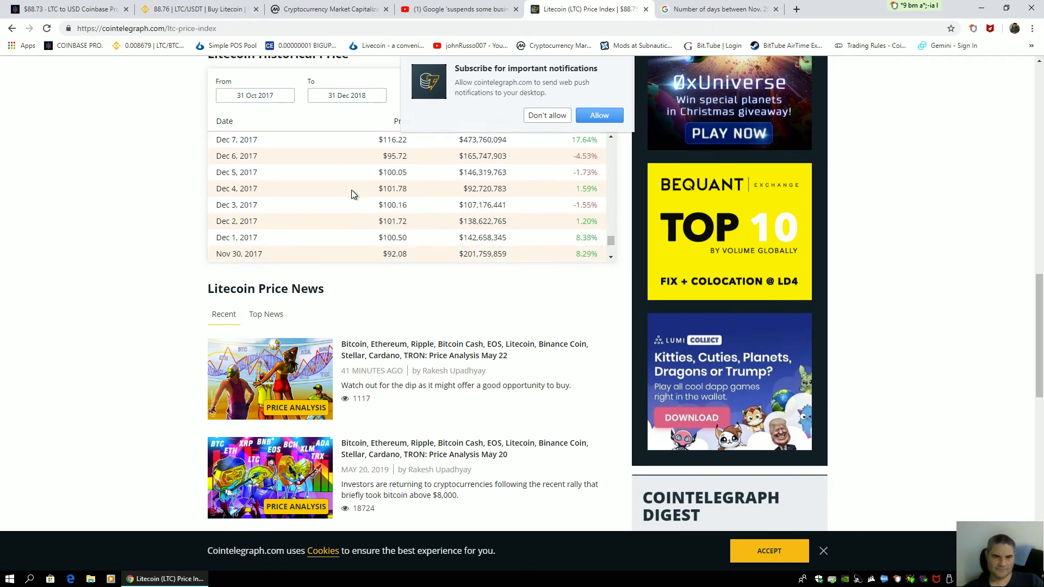
scroll(down, 3)
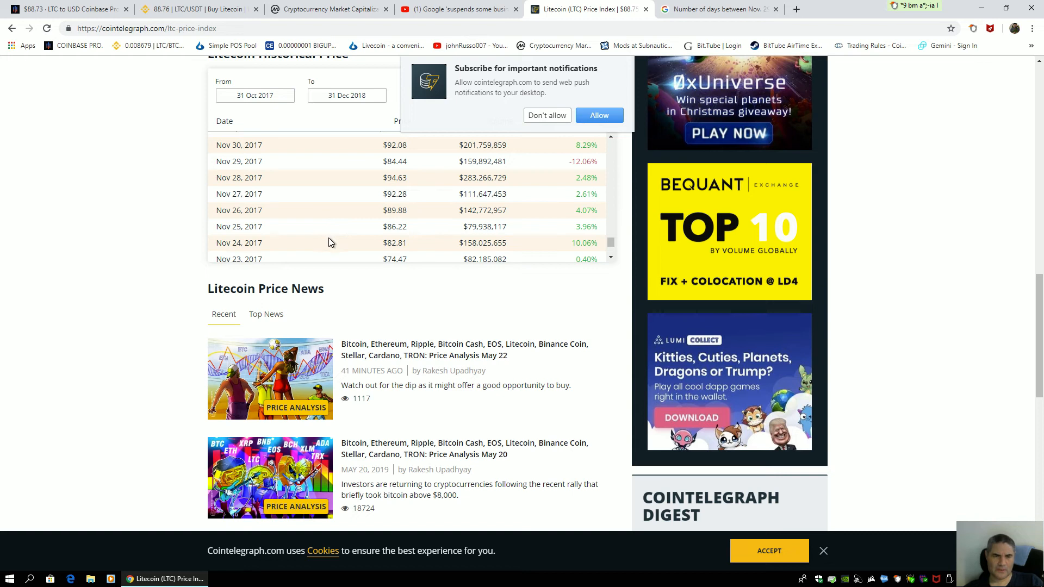
scroll(down, 3)
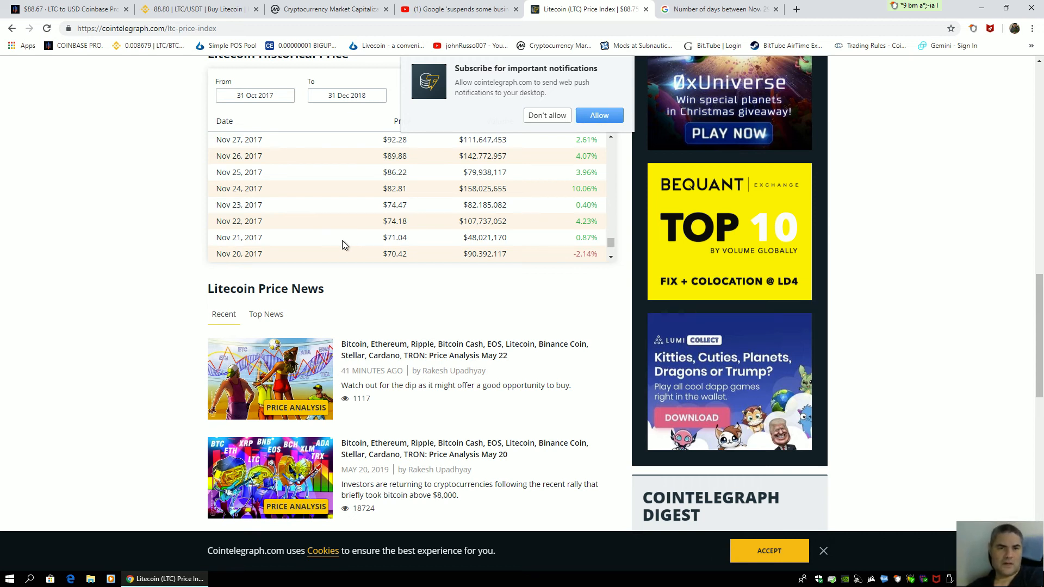
Scroll back to the Dec 10–17, 2017 rows around $186–$330
scroll(down, 3)
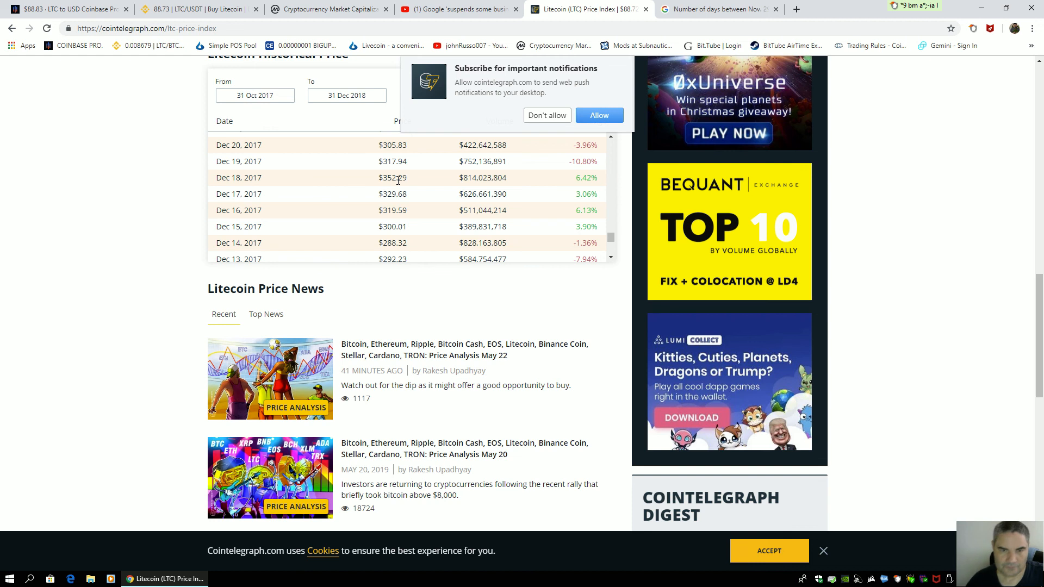
mouse_move(377, 220)
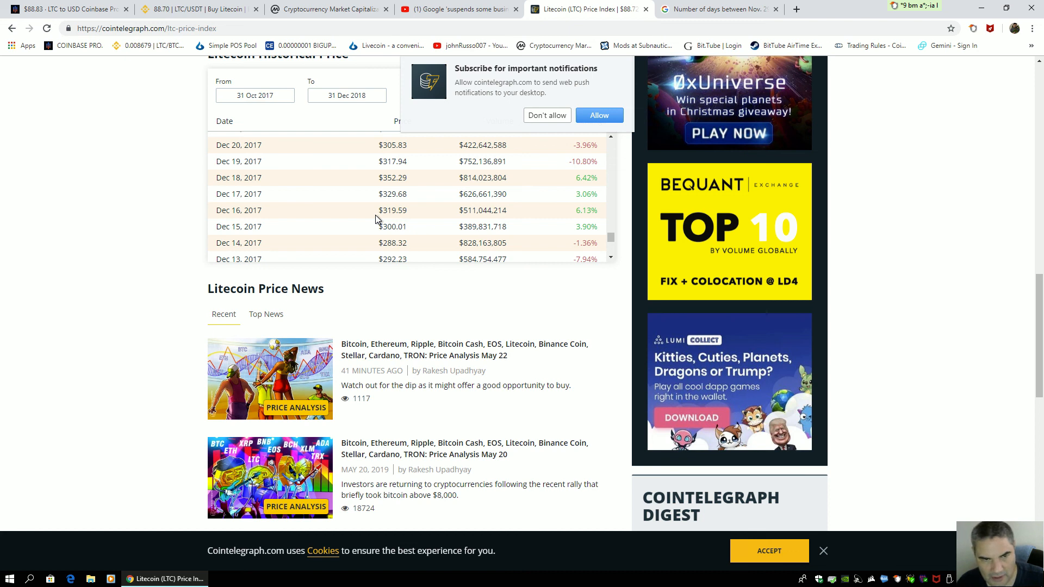
scroll(down, 3)
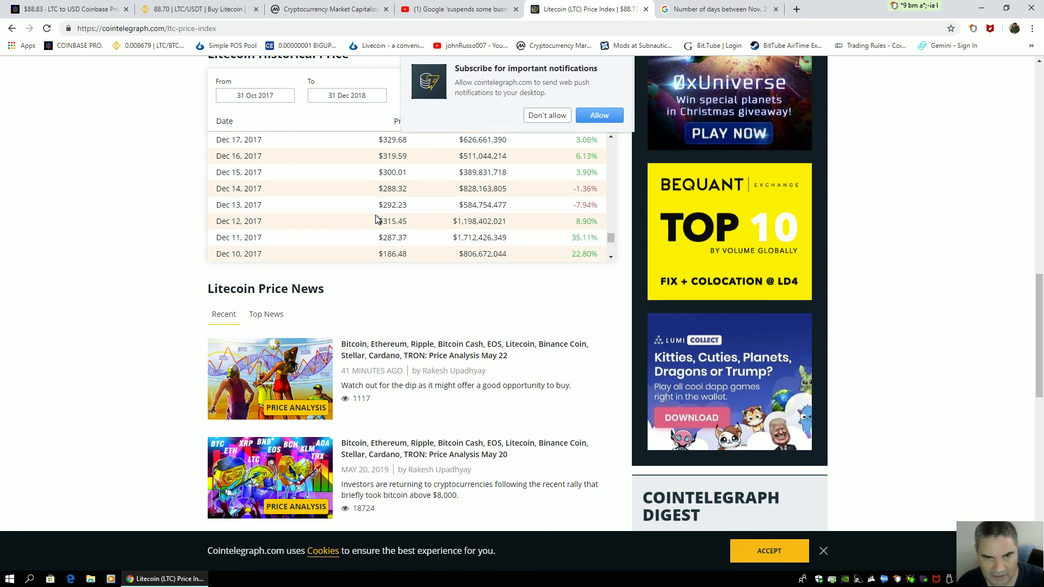